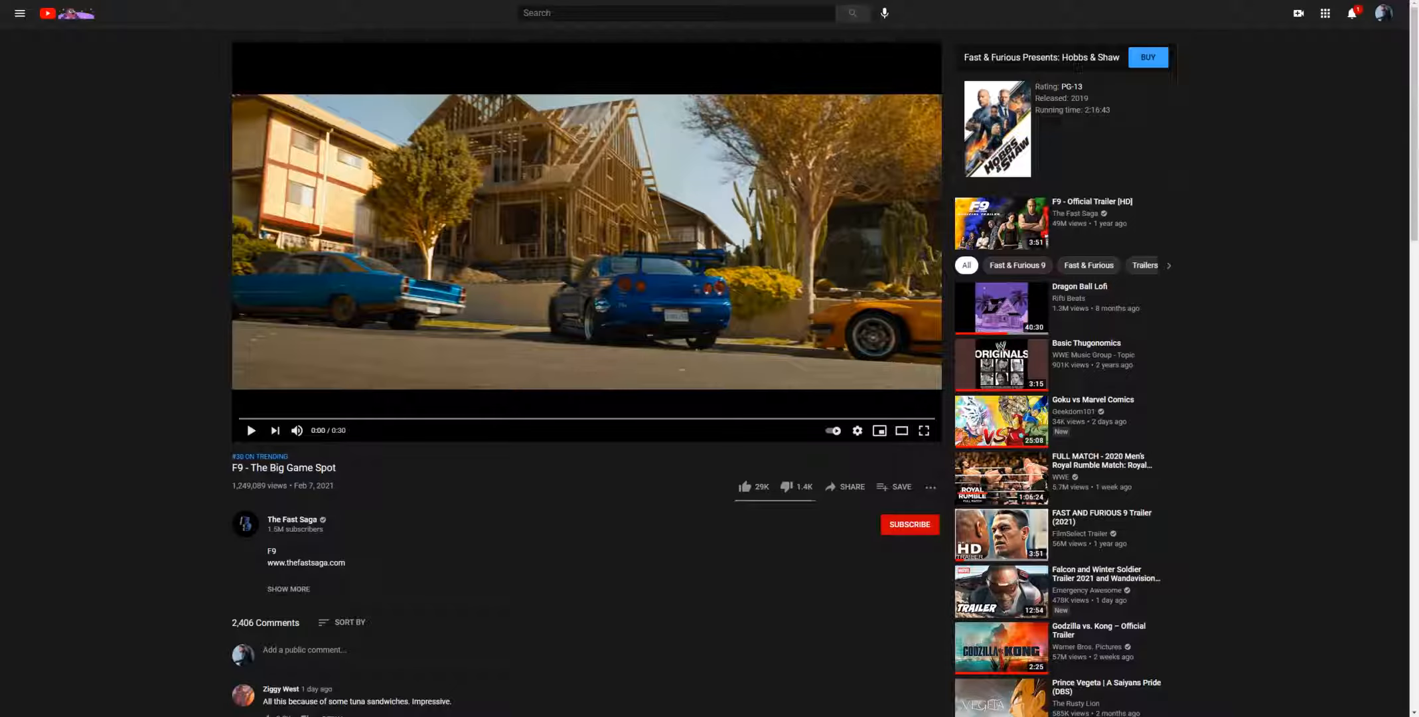
Play the F9 - The Big Game Spot trailer to its end, then replay it from the start
left_click(586, 240)
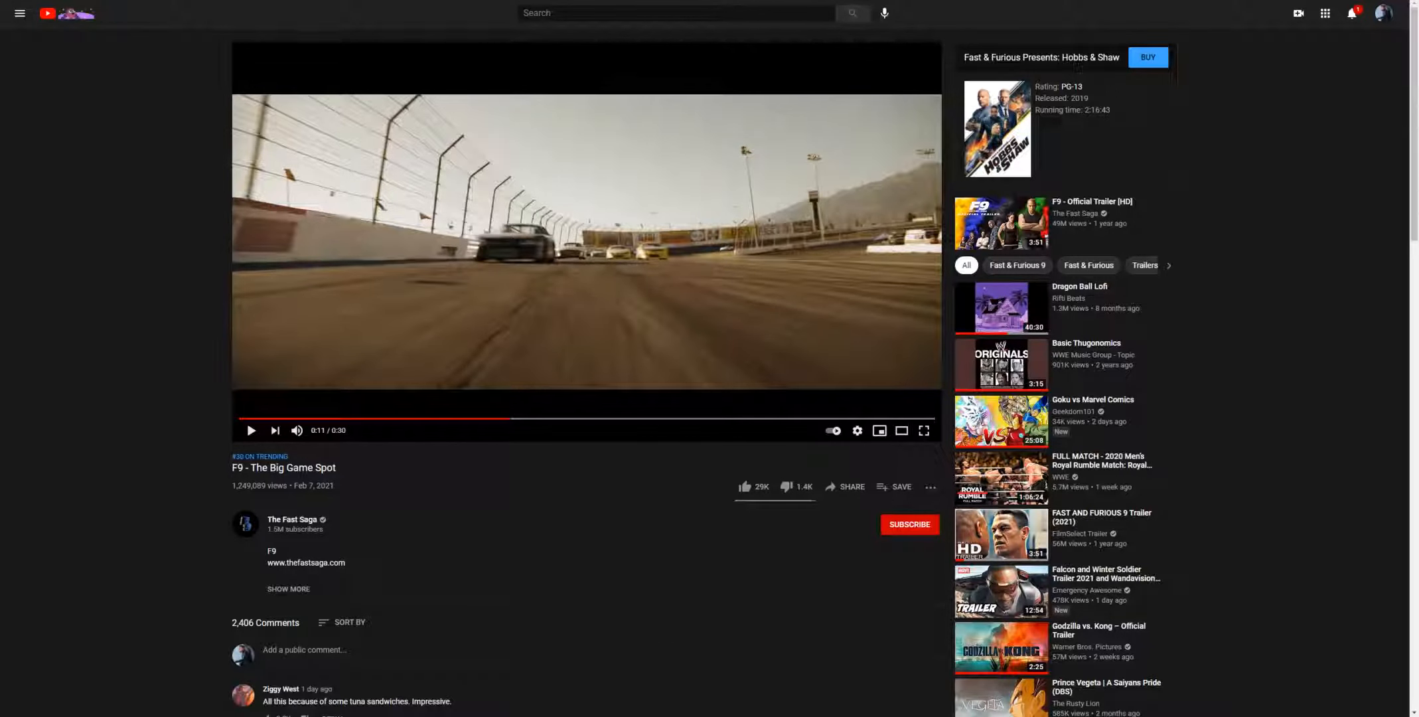
mouse_move(514, 420)
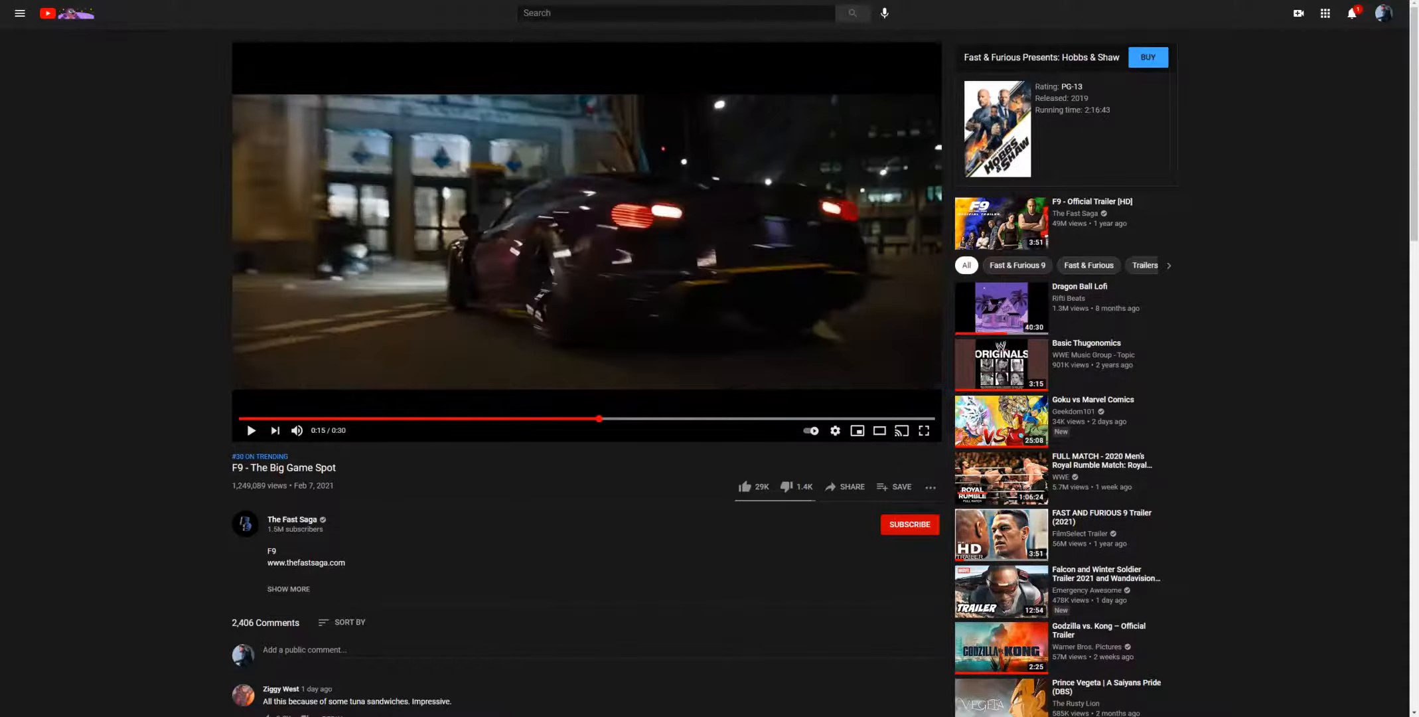
mouse_move(587, 419)
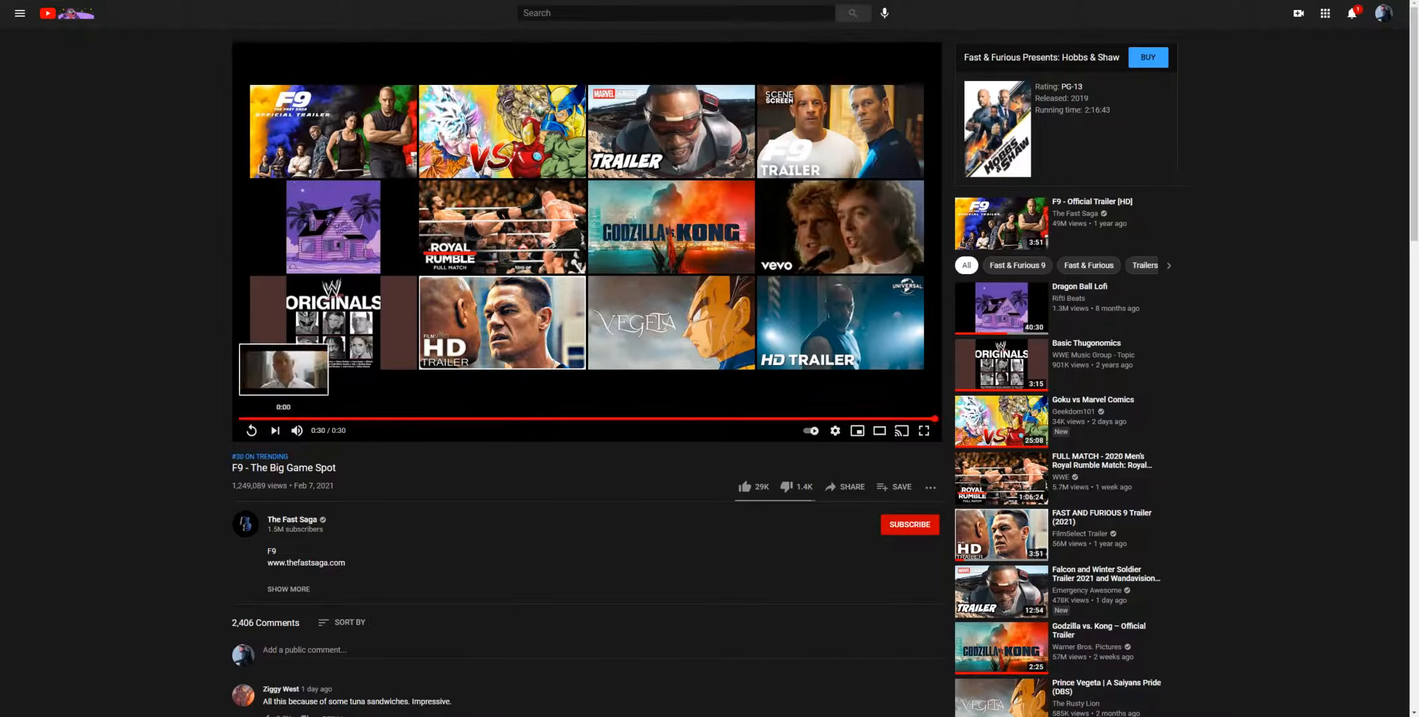
left_click(251, 431)
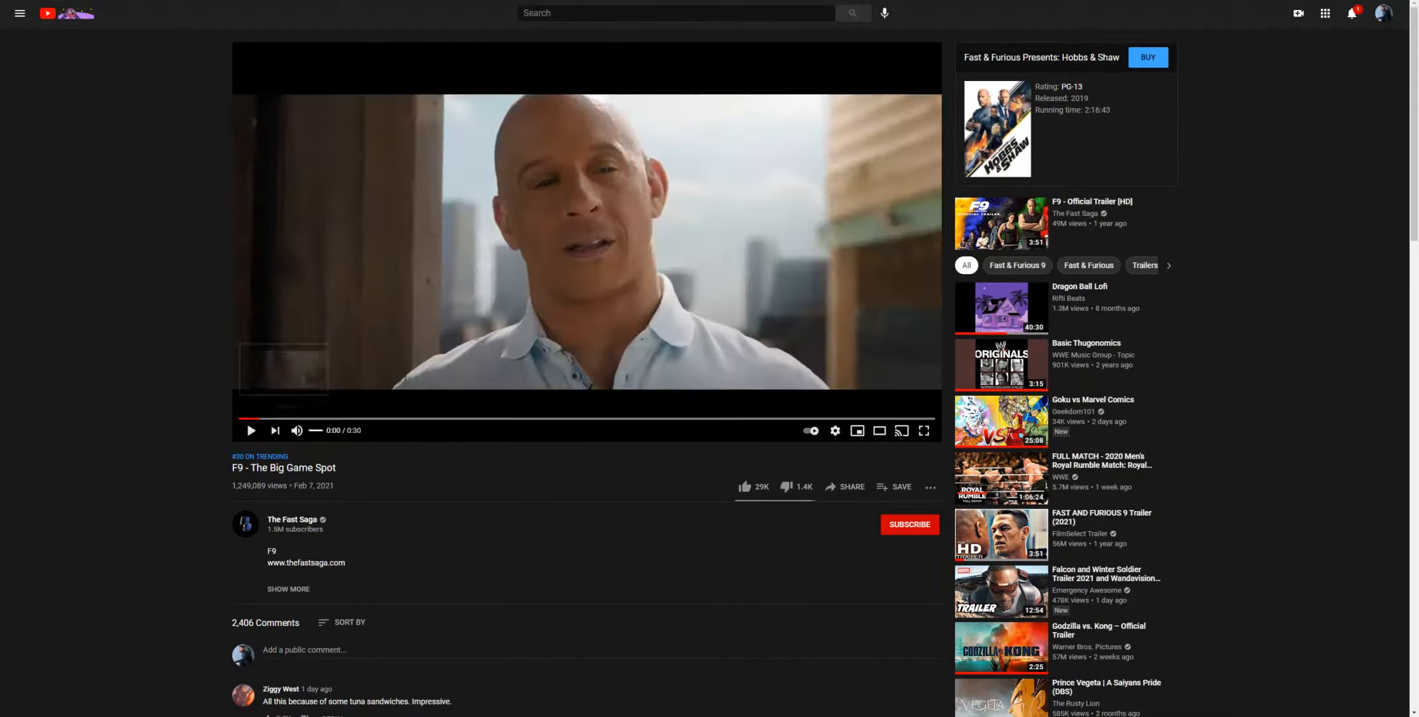